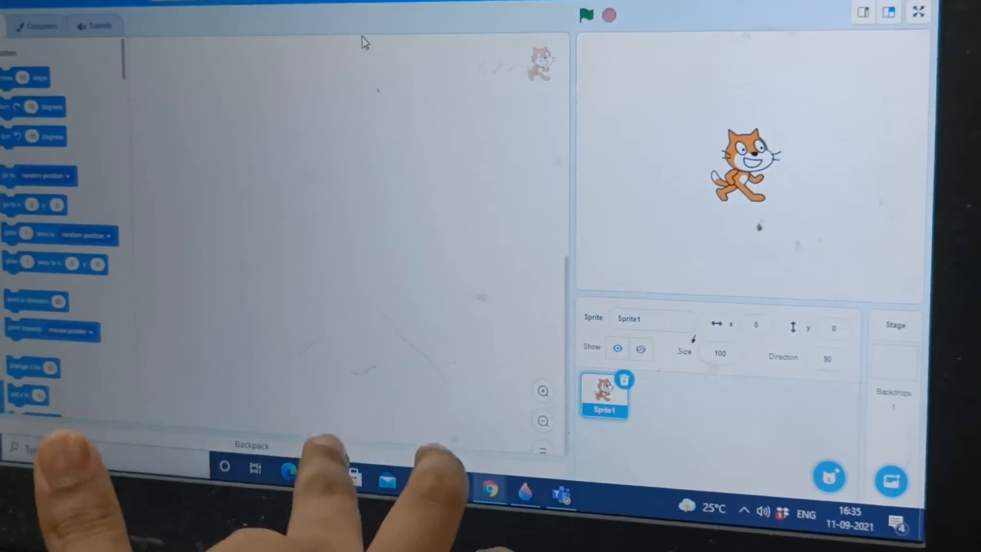
Enter 'The gliding dragon' as the project title in the top field.
right_click(451, 74)
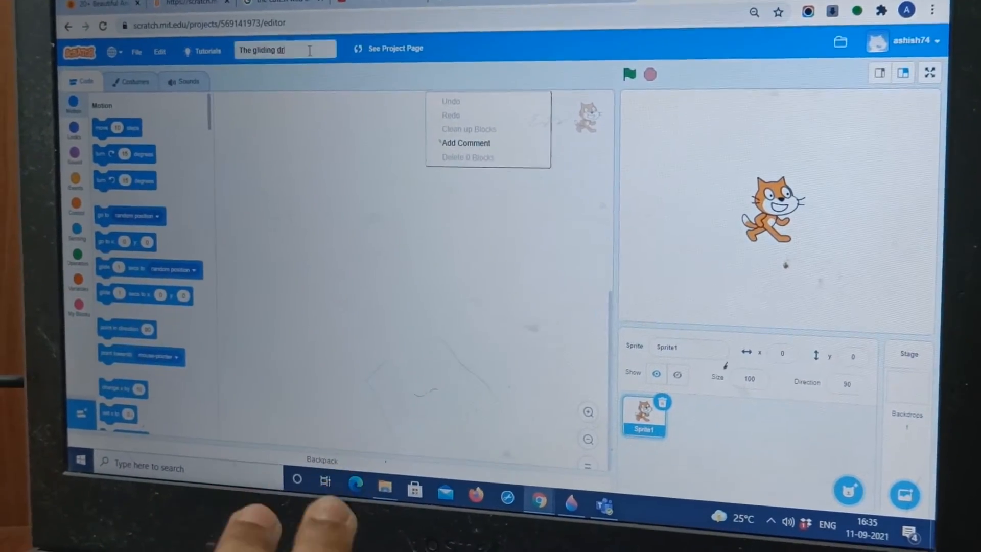
type("agon")
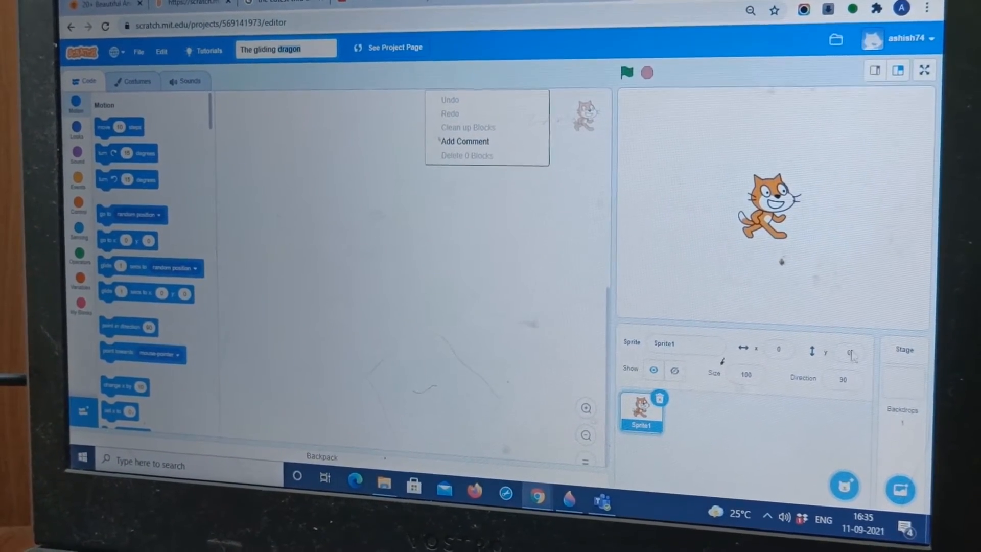
Delete Sprite1 and add the Dragon sprite from the library by searching 'dragon'.
left_click(902, 350)
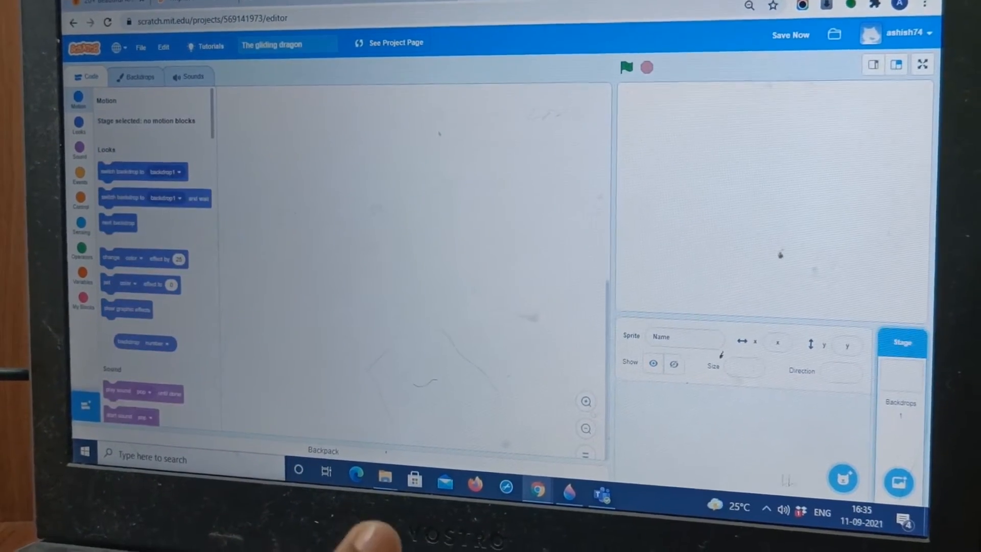
left_click(844, 480)
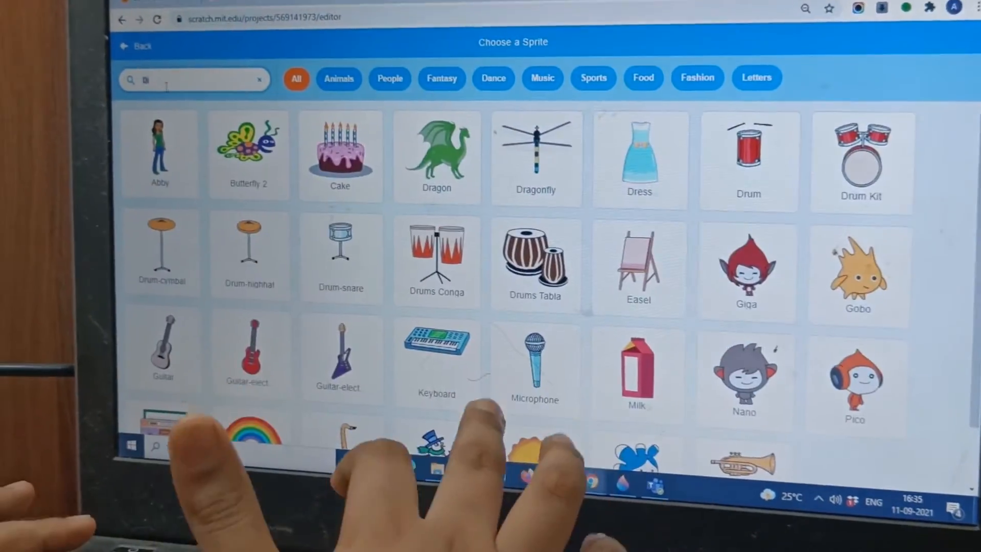
type("gon")
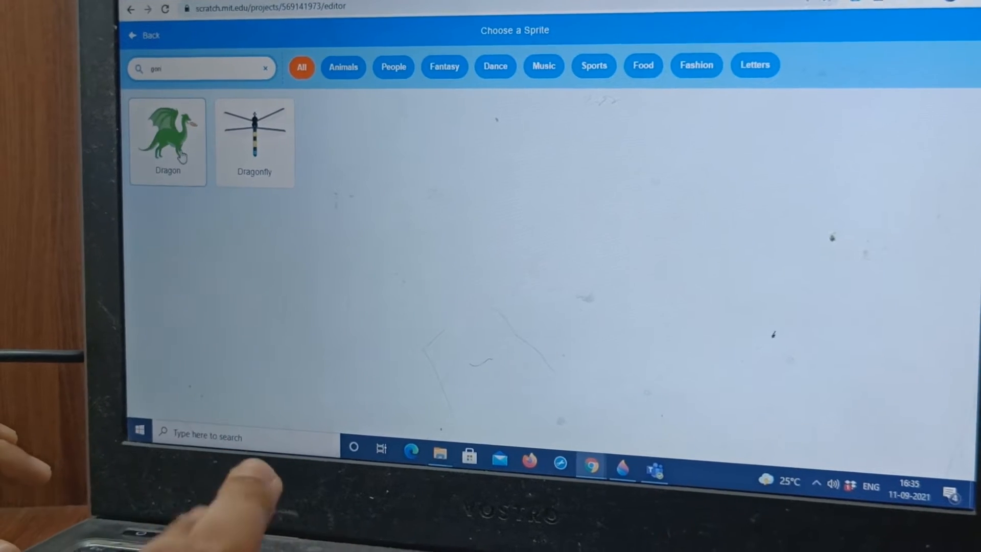
left_click(168, 141)
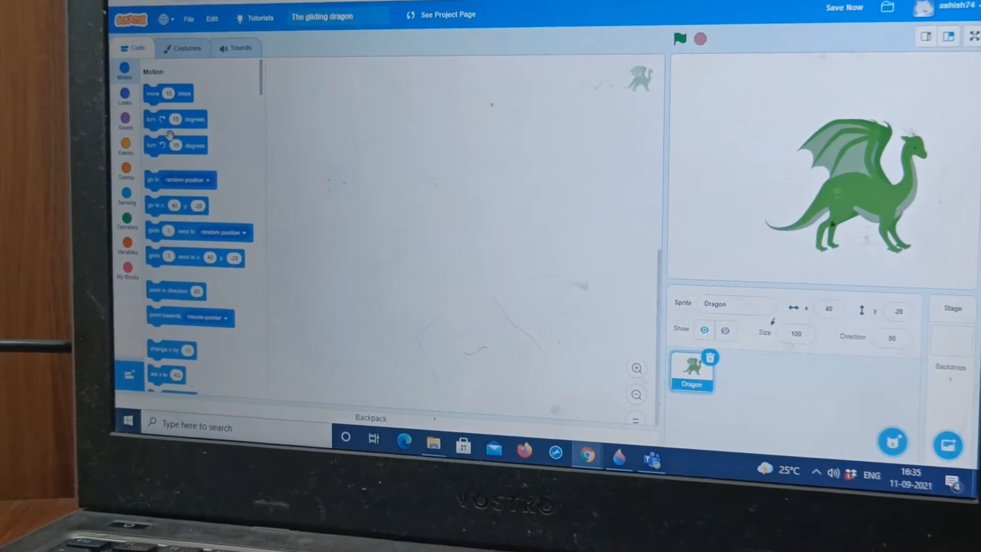
Flip each dragon costume horizontally in the Costumes editor so it faces left.
left_click(182, 48)
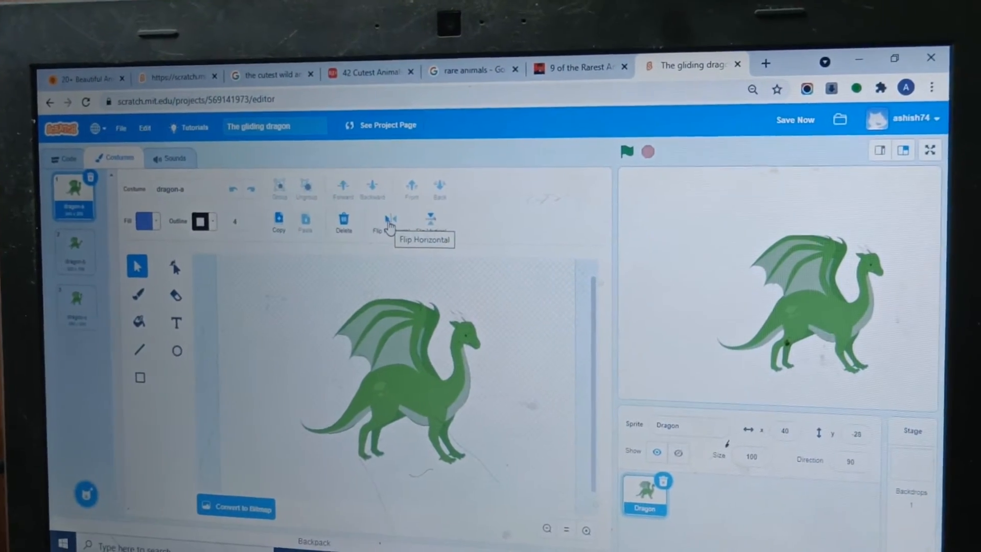
left_click(374, 215)
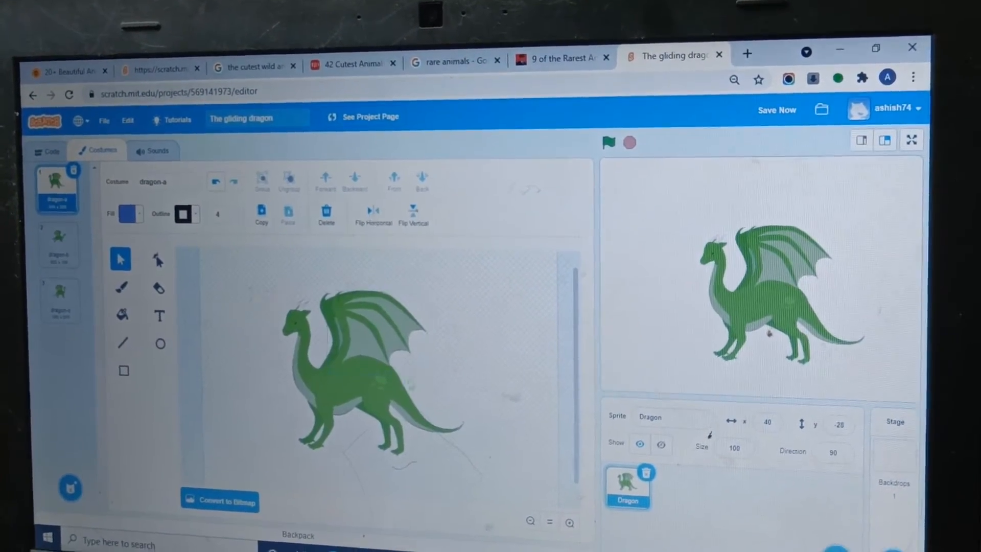
left_click(57, 232)
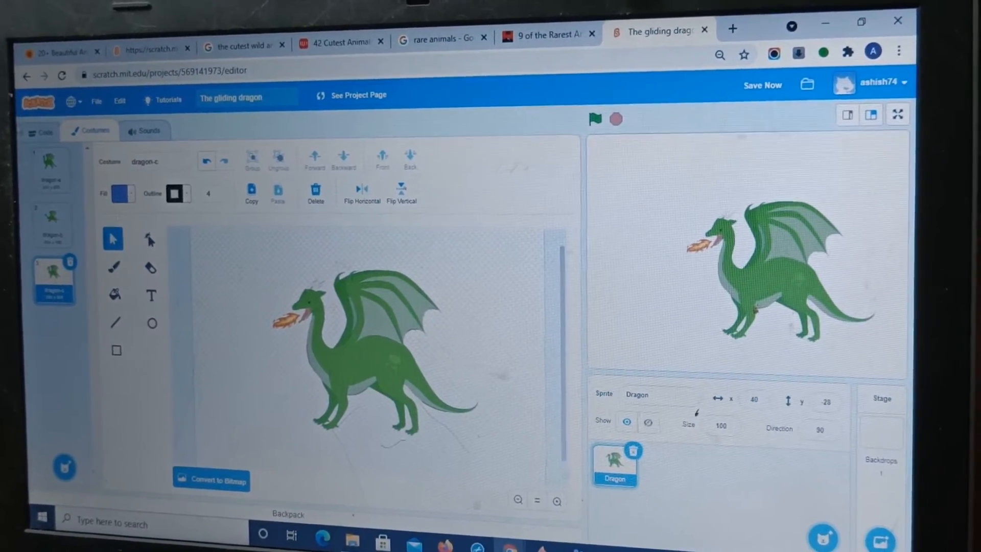
left_click(53, 160)
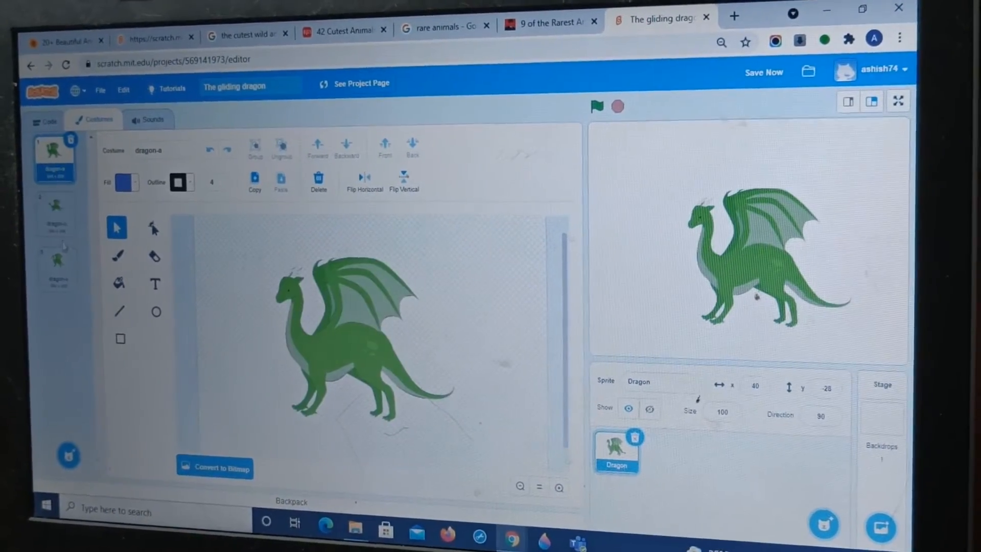
left_click(53, 209)
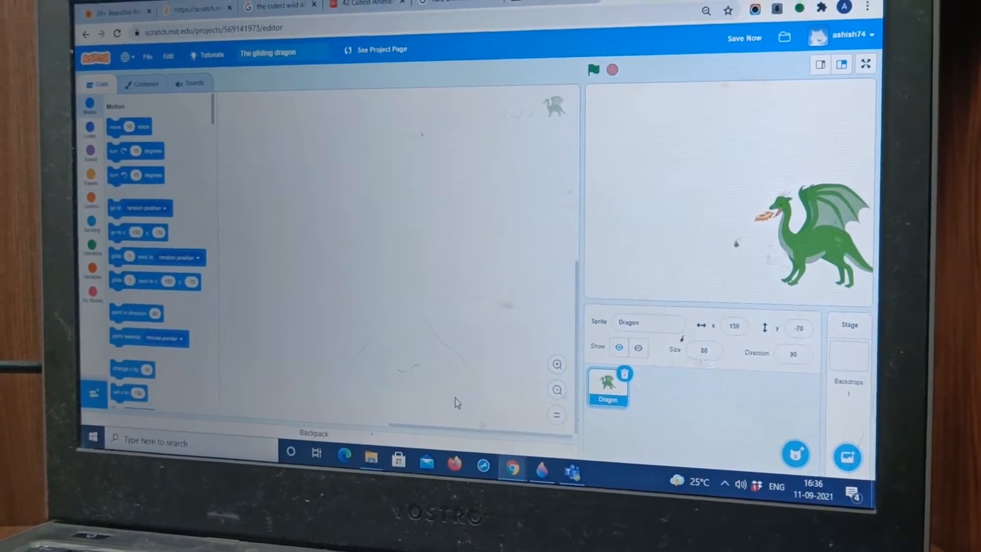
Choose the Woods backdrop from the library by searching 'wo'.
left_click(842, 463)
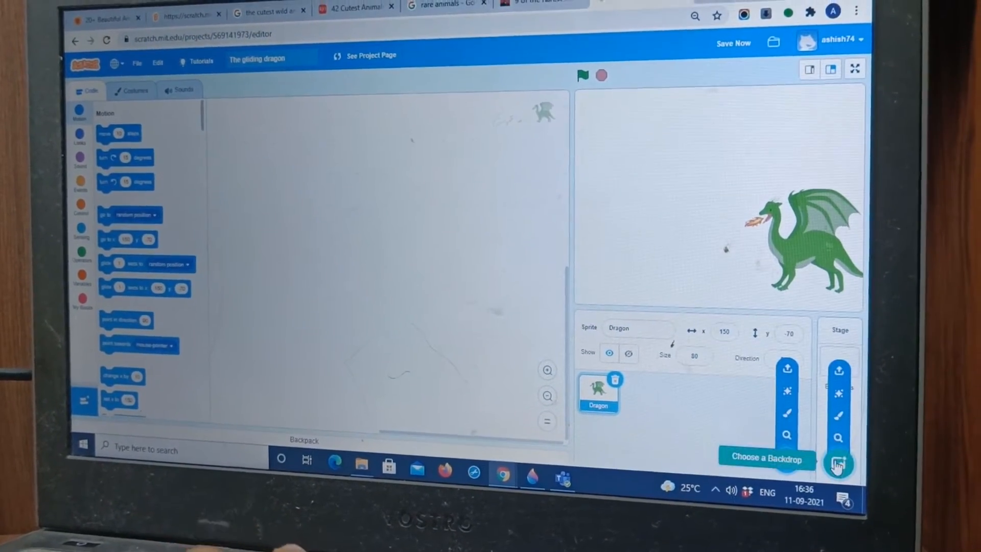
left_click(838, 463)
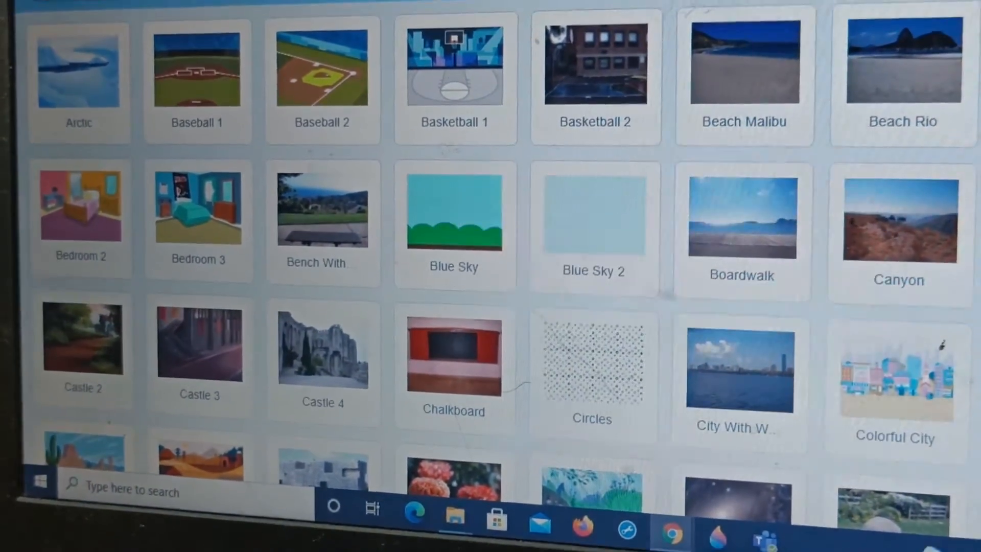
type("w")
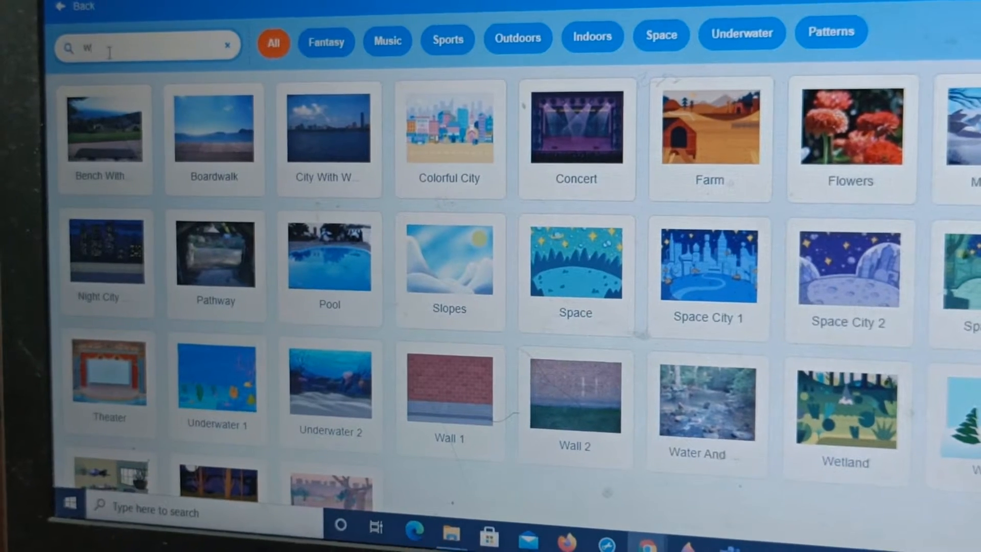
type("o")
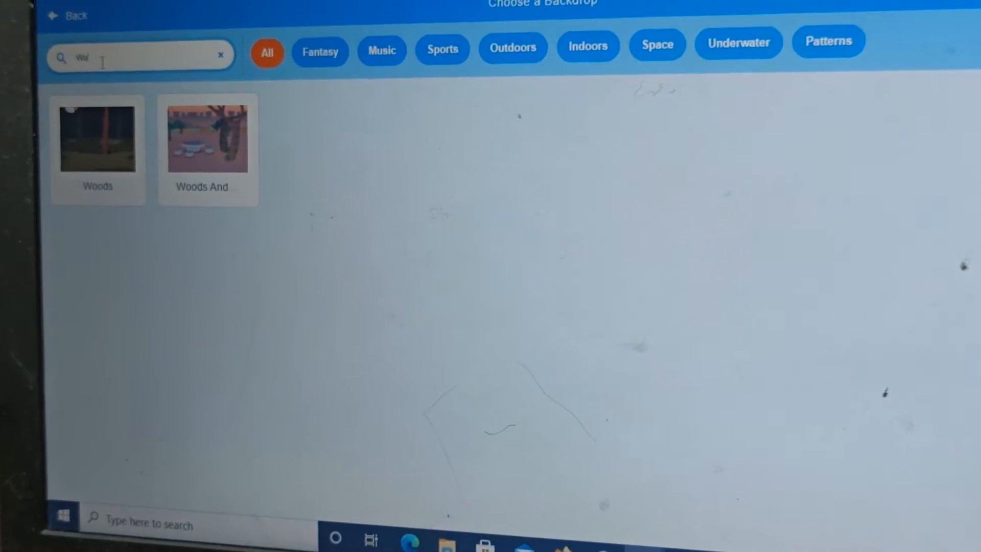
mouse_move(174, 133)
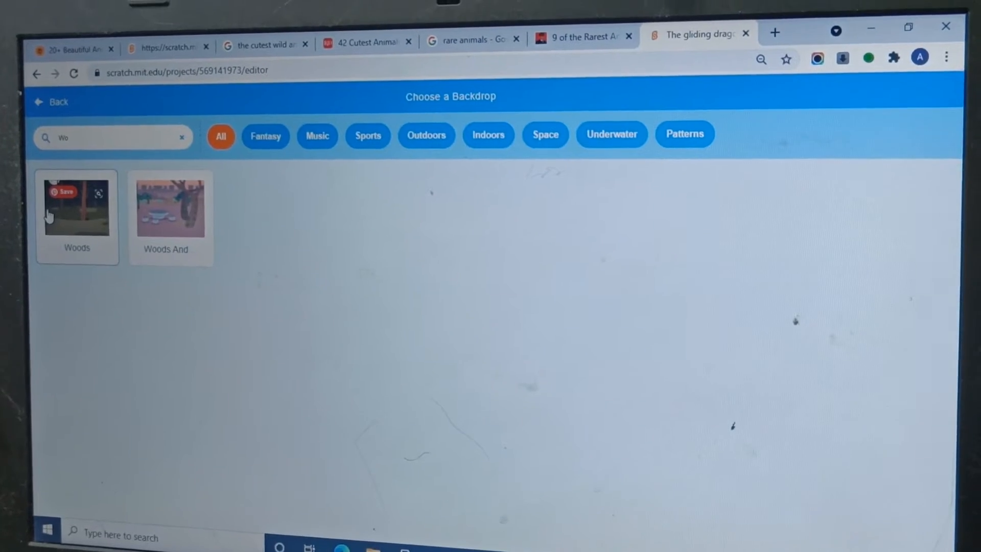
left_click(77, 206)
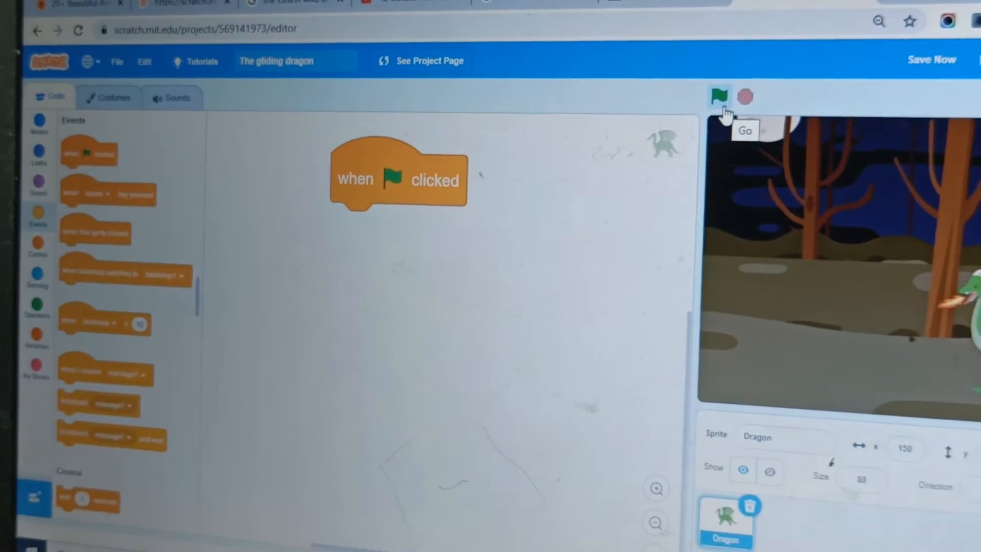
Run the project repeatedly with the green flag to test the dragon's new script.
left_click(719, 96)
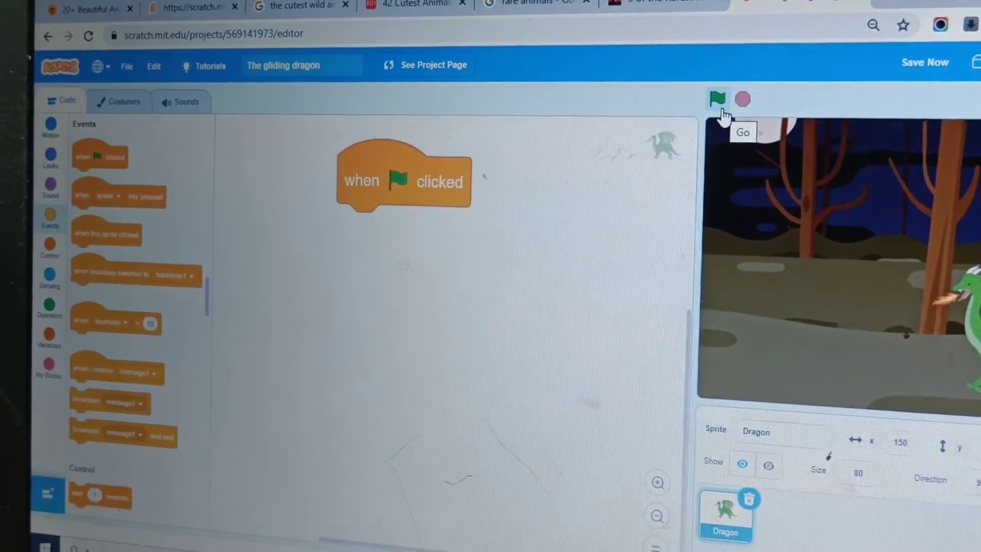
left_click(717, 99)
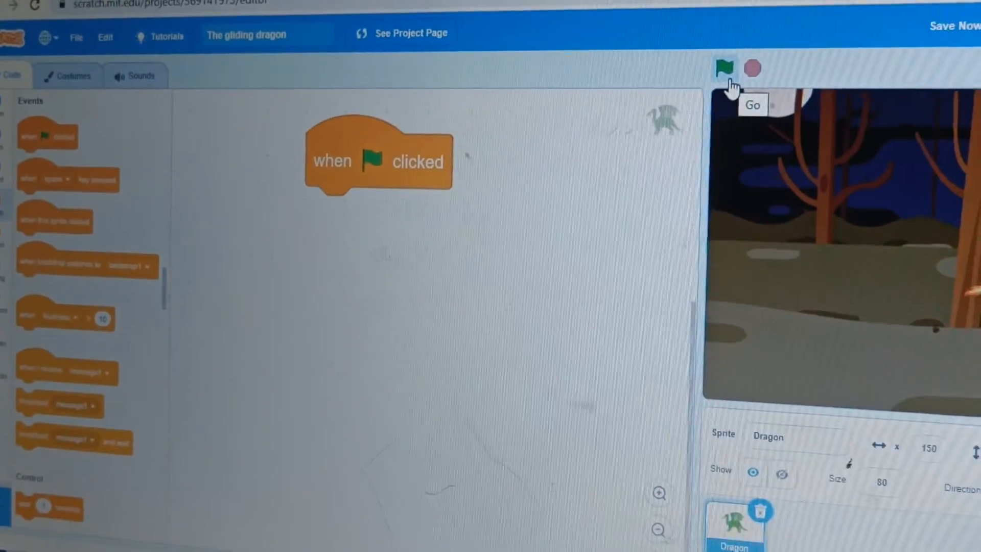
left_click(725, 67)
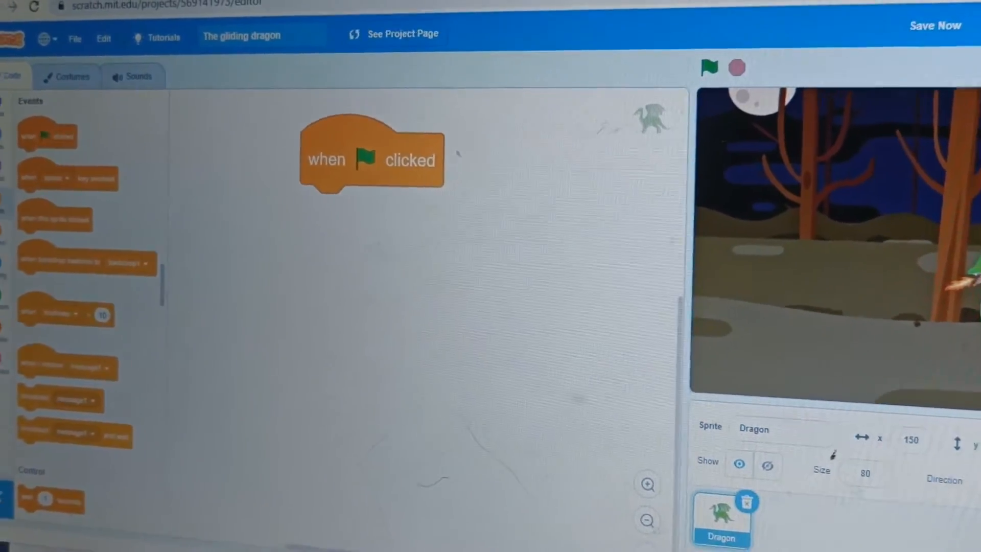
left_click(115, 239)
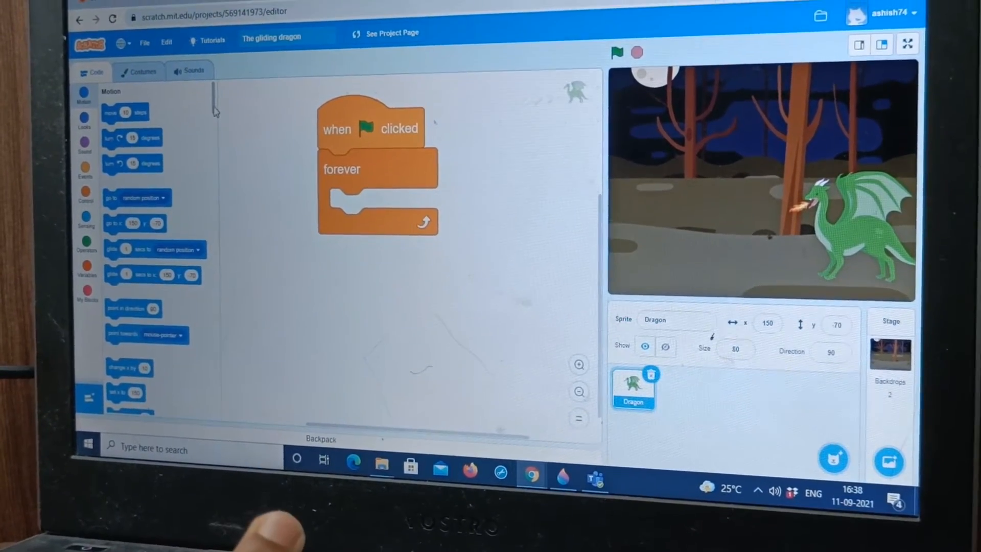
Browse the block palette for the forever loop to place under the green-flag event.
scroll("down", 3)
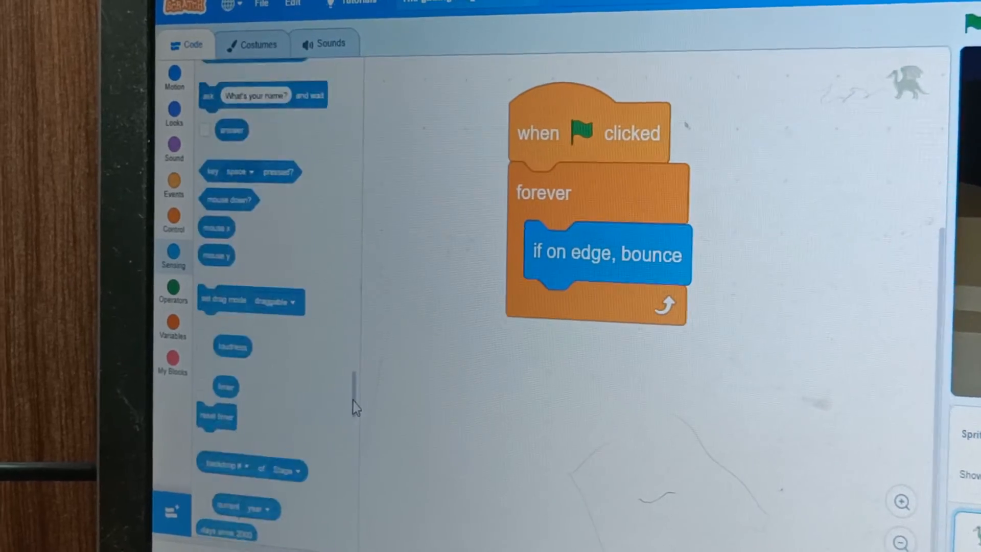
Browse the Motion blocks for 'if on edge, bounce' to drop inside the forever loop.
scroll("down", 3)
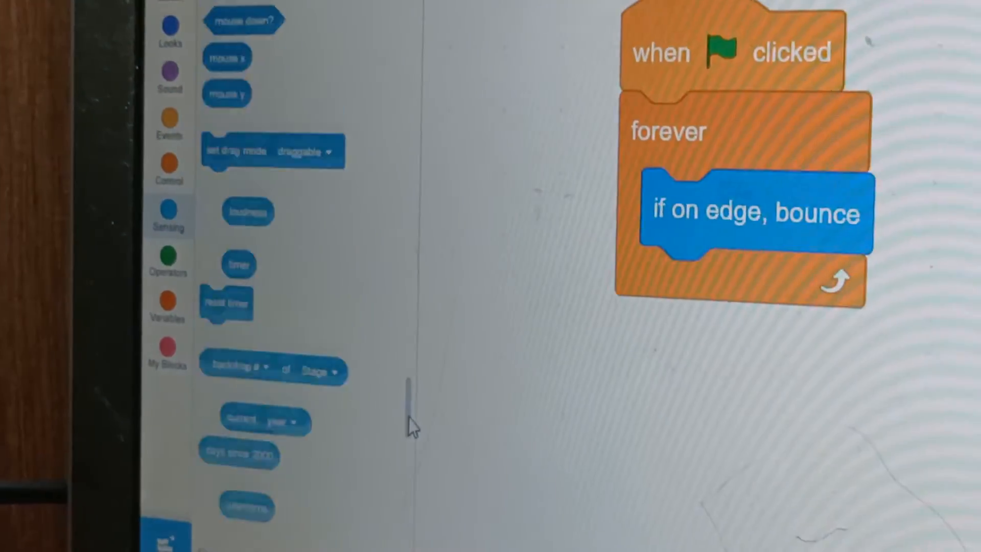
scroll("up", 3)
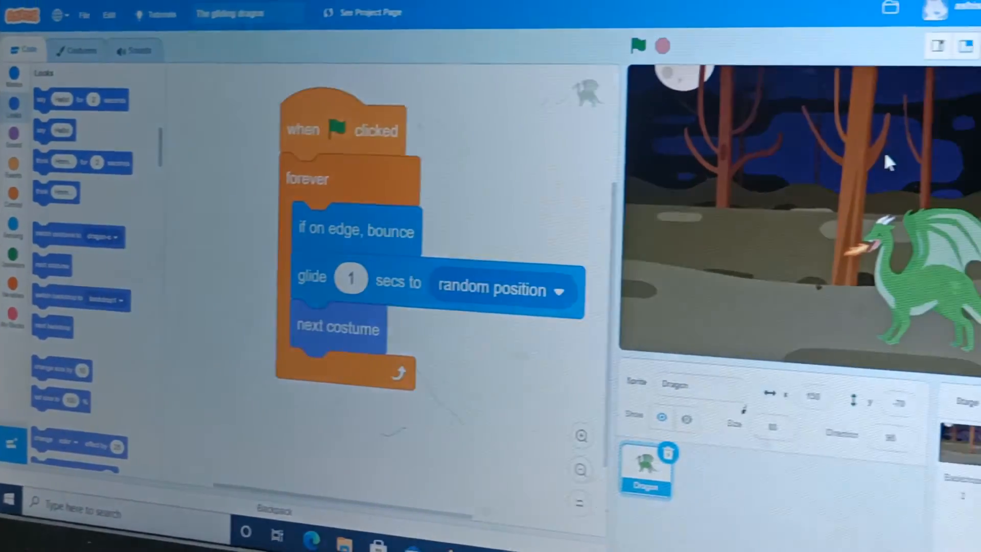
Switch the stage to full-screen mode after adding glide-1-sec and next-costume blocks.
left_click(966, 44)
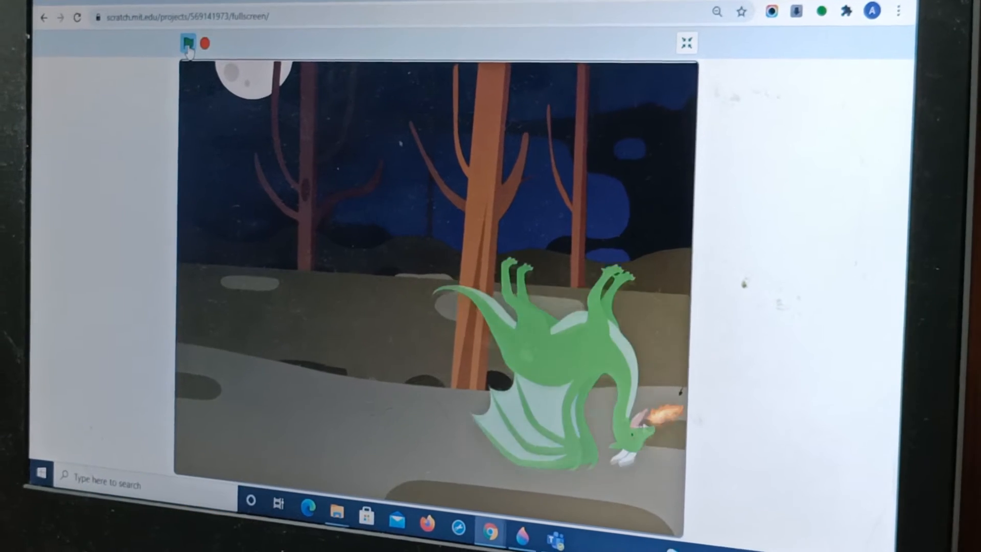
Start and restart the project with the green flag in full-screen stage mode.
left_click(189, 43)
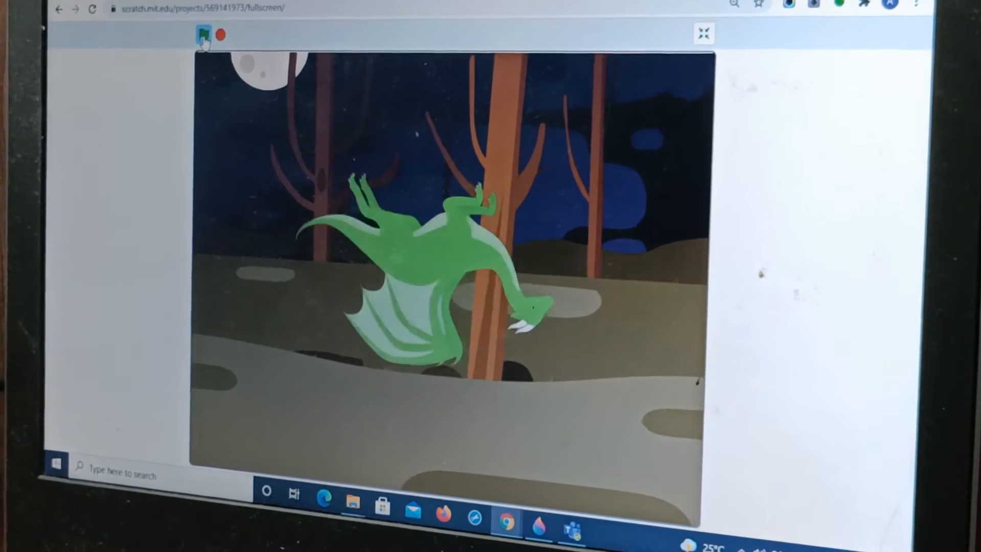
left_click(202, 35)
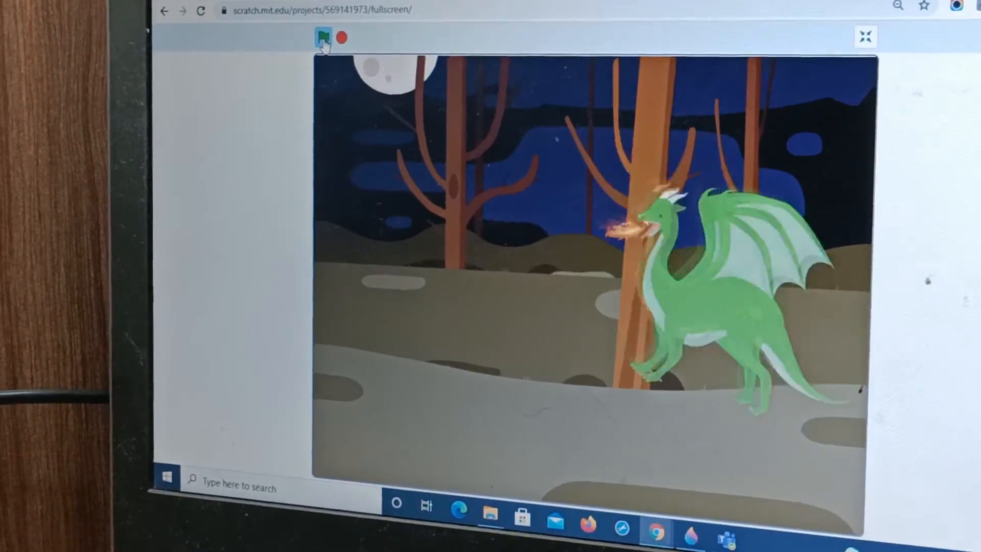
left_click(322, 38)
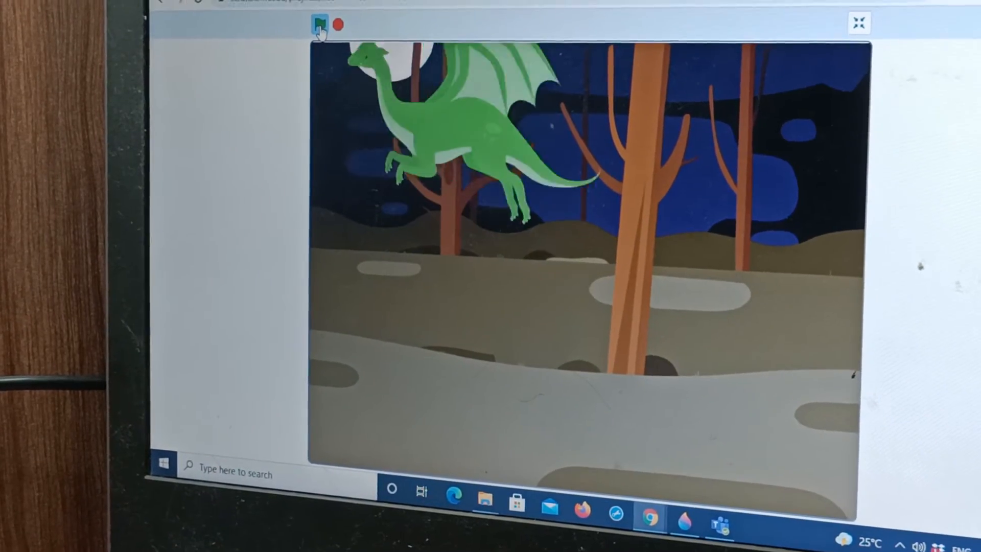